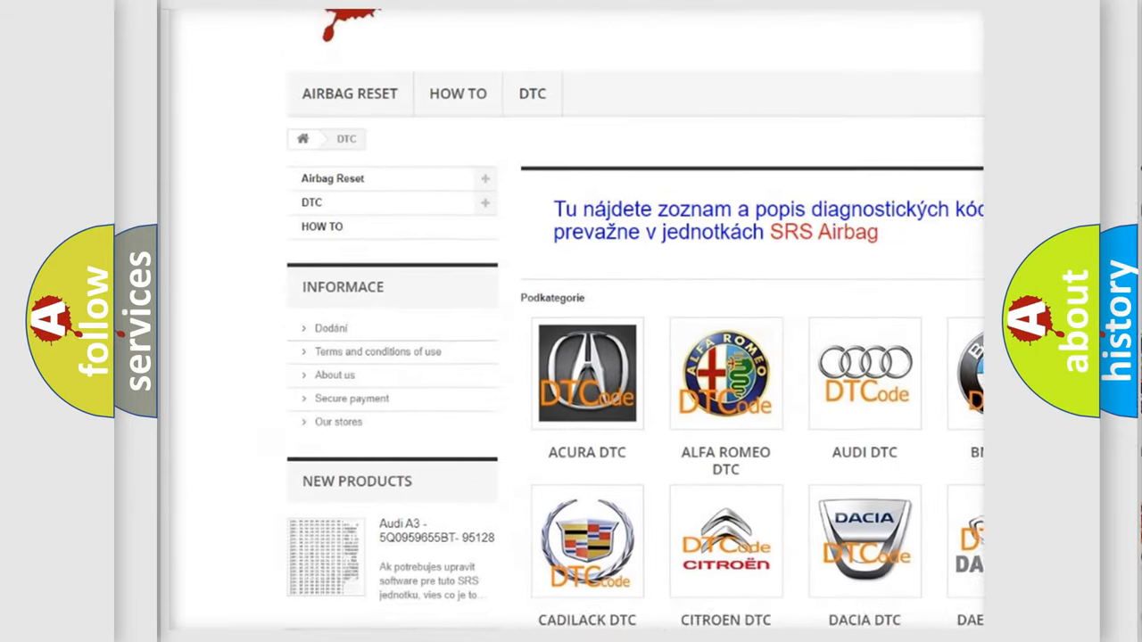
pyautogui.scroll(-3)
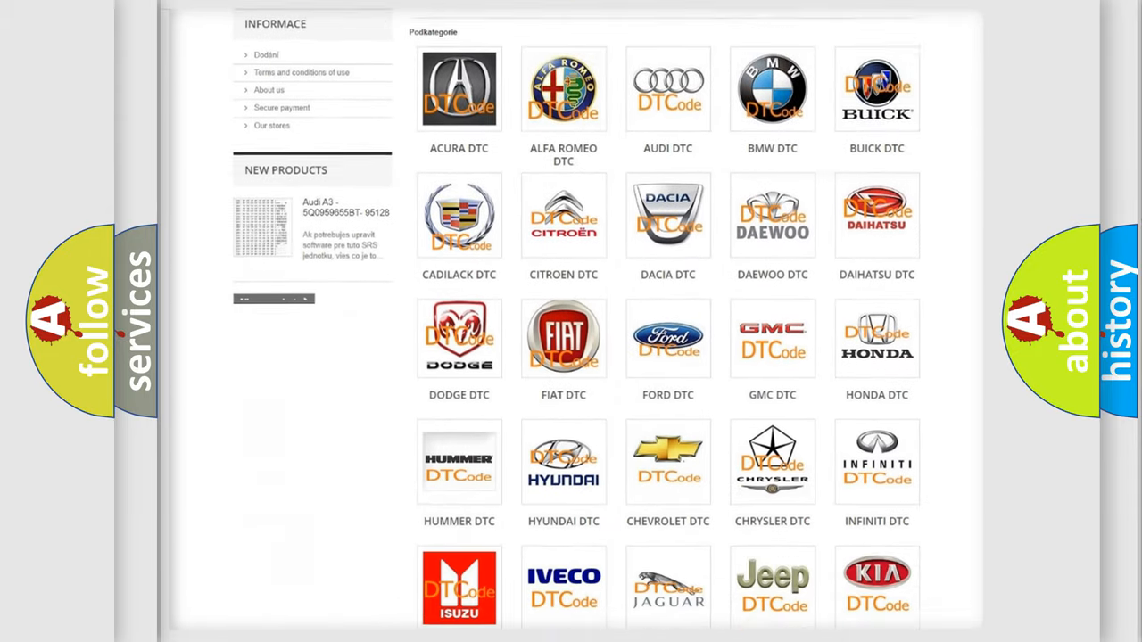
pyautogui.scroll(-3)
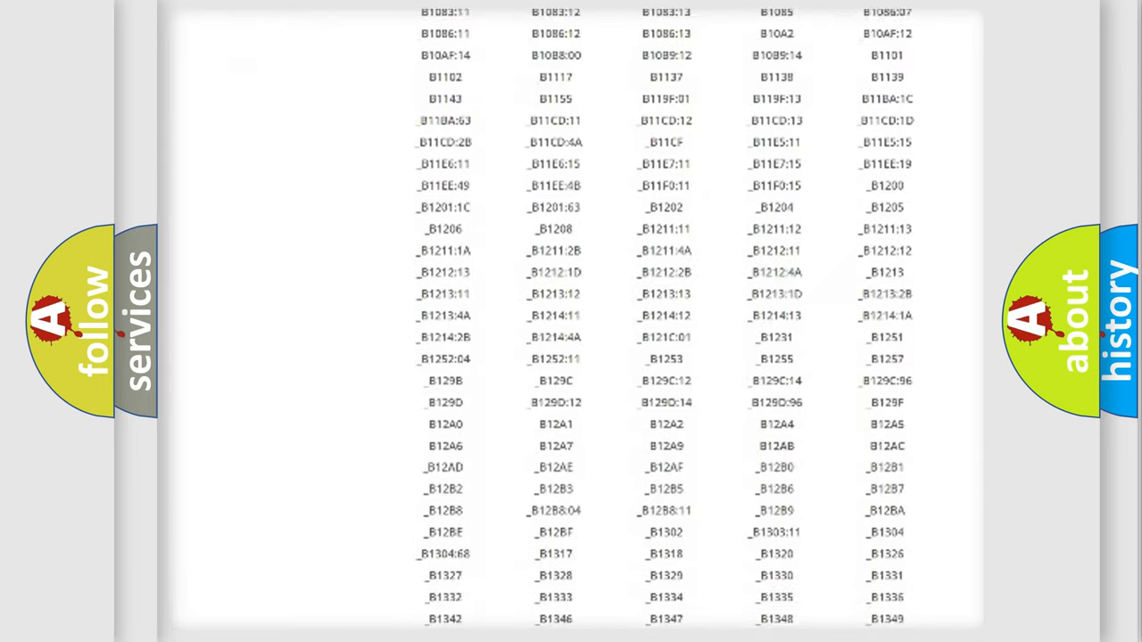
pyautogui.scroll(-3)
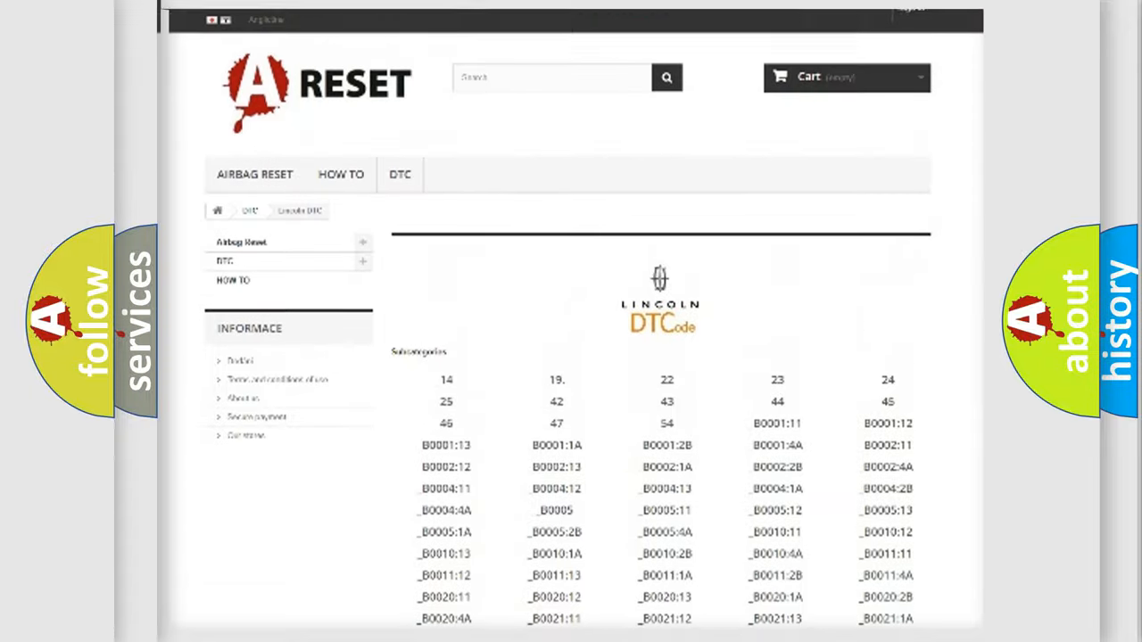
pyautogui.scroll(3)
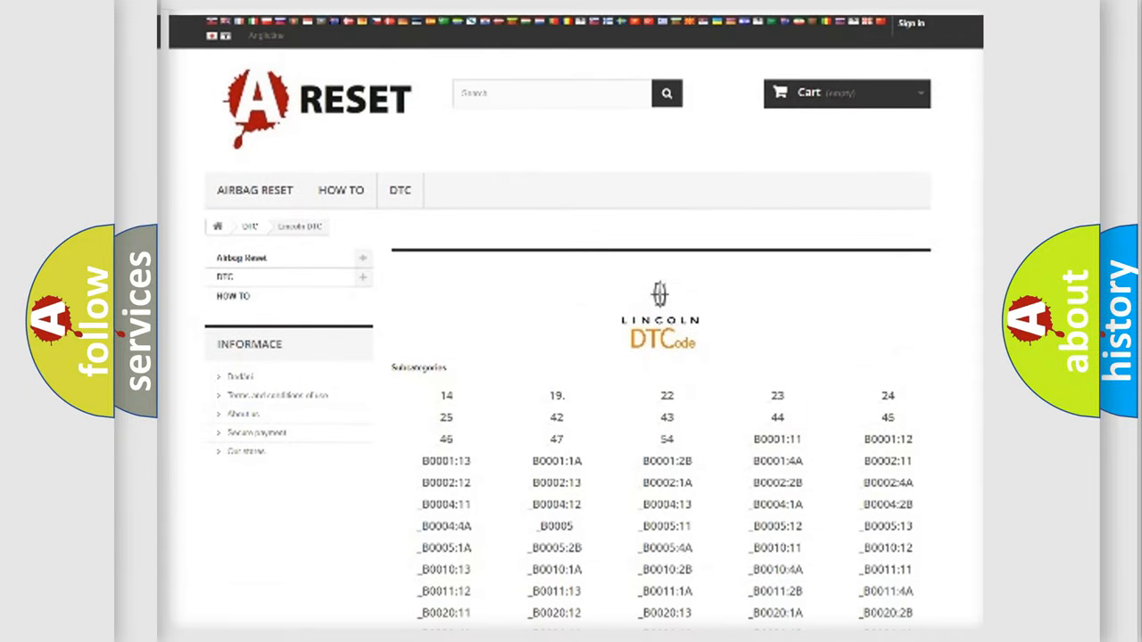